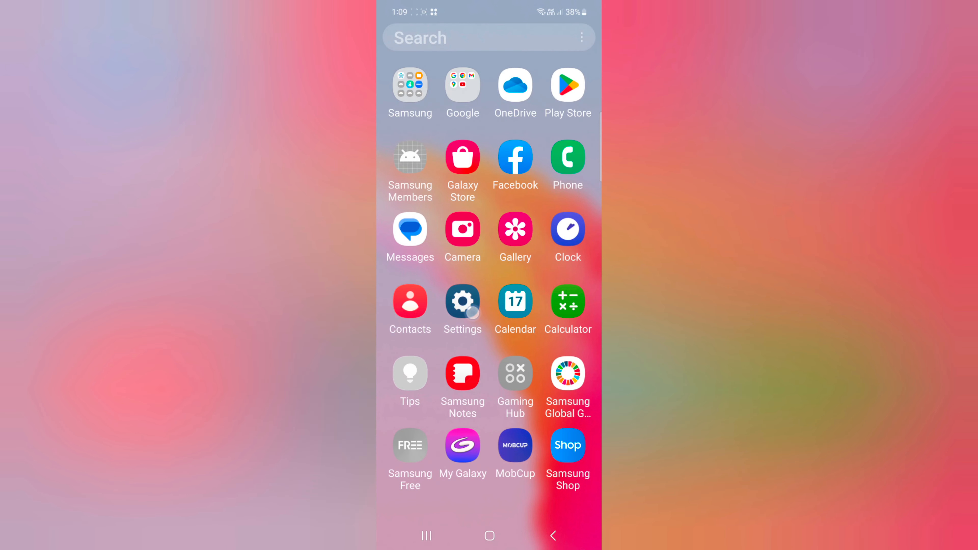
Step: Enter the phone's Settings and scroll the main list down toward the Apps entry
click(462, 302)
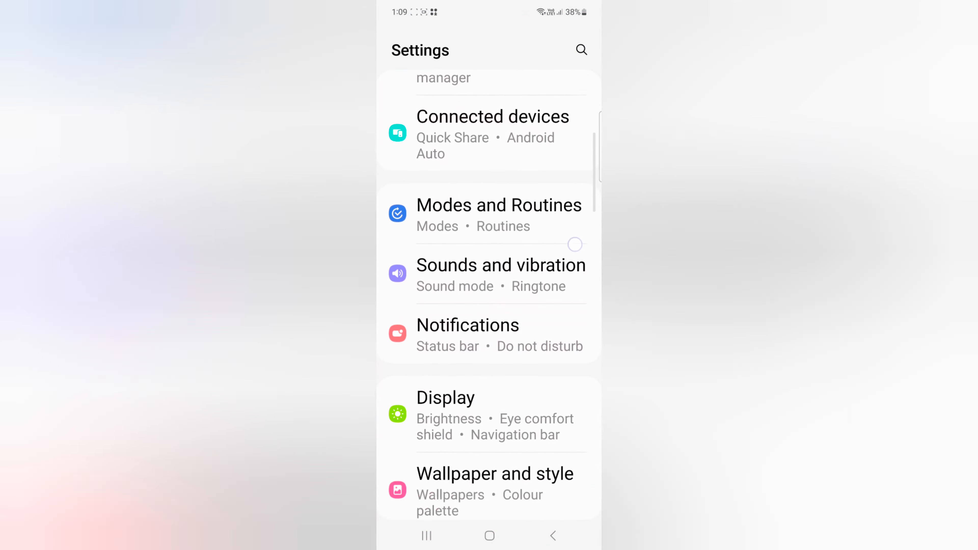
scroll(down, 3)
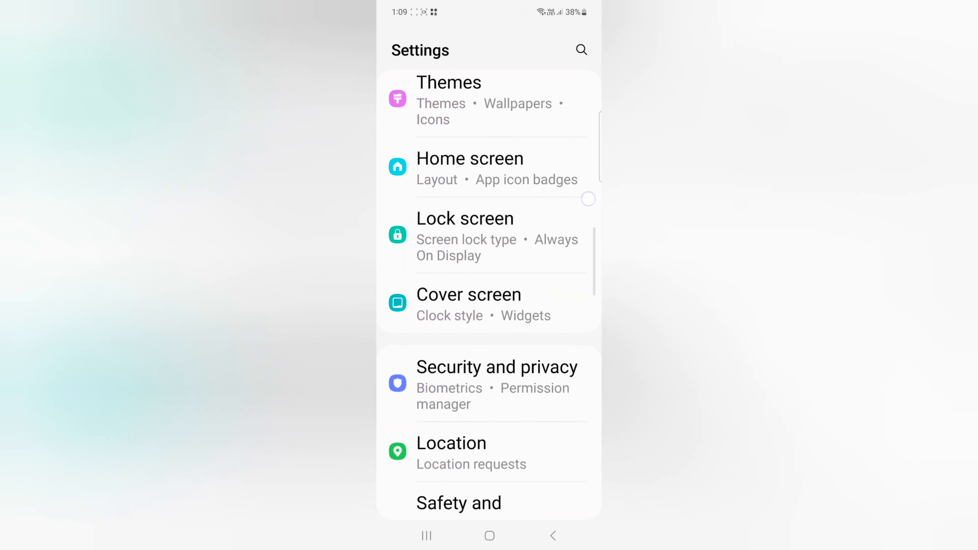
scroll(down, 3)
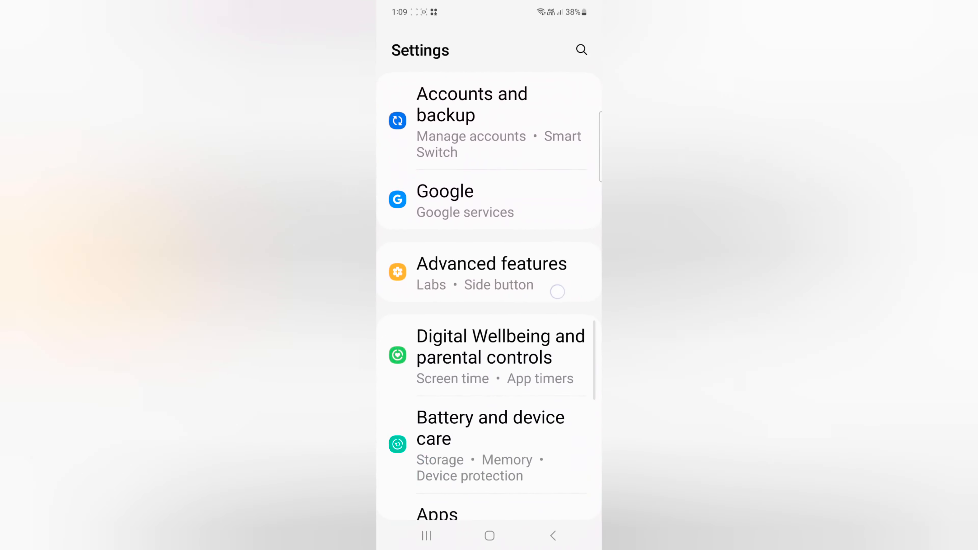
scroll(down, 3)
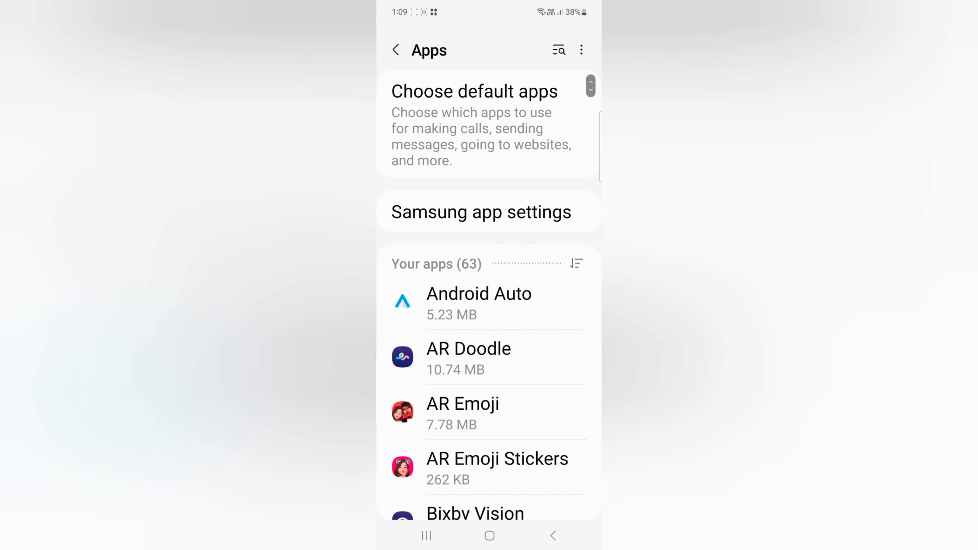
Step: Show system apps in the Apps list via the filter and sort options
scroll(down, 3)
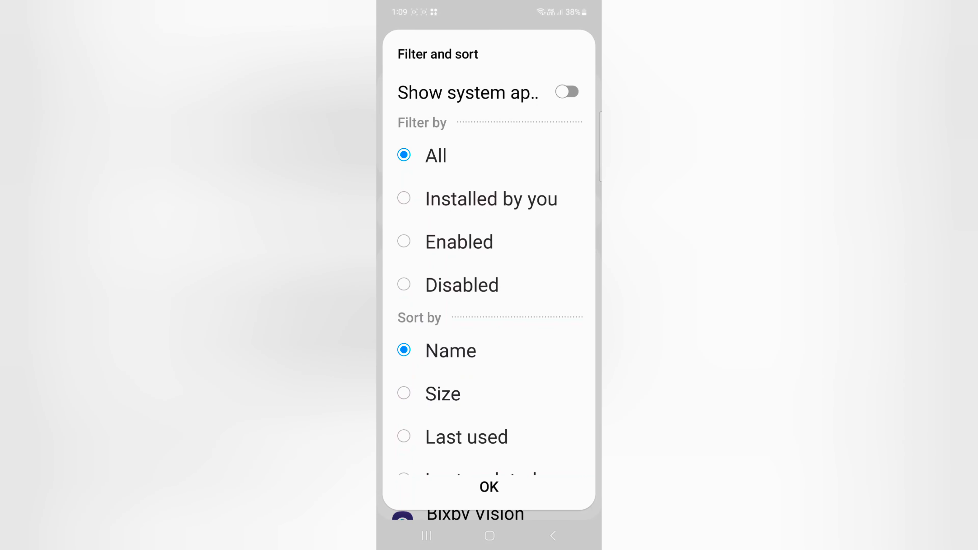
click(565, 92)
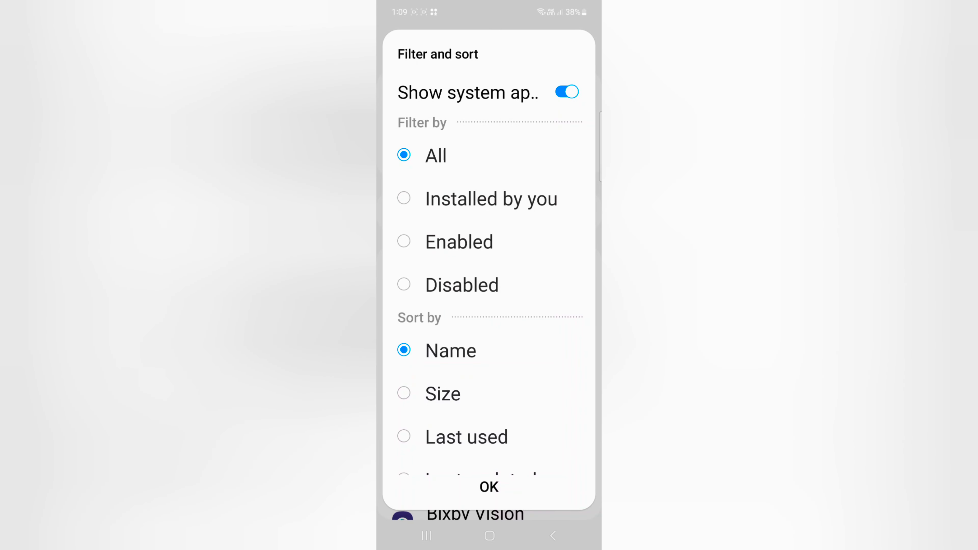
click(488, 487)
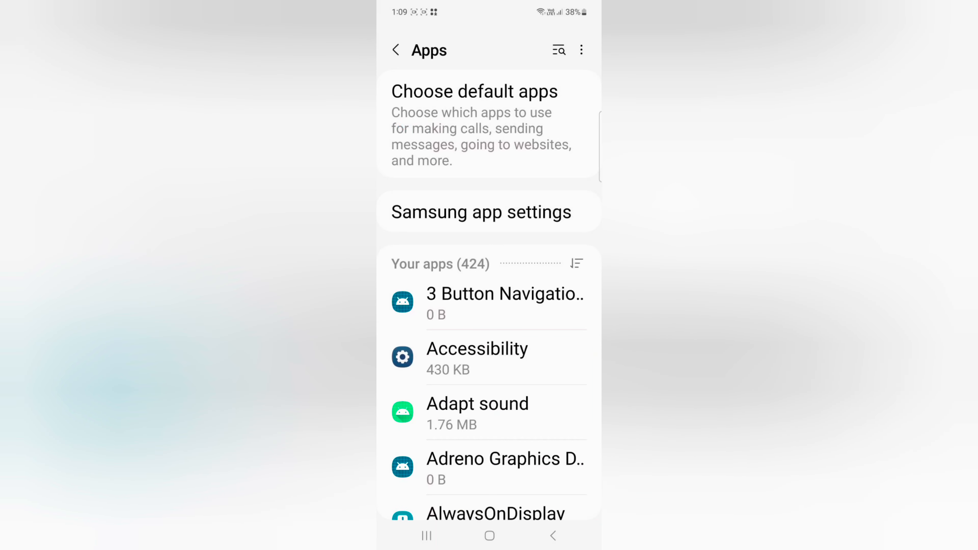
Step: Locate AR Emoji in the expanded app list and bring up its App info page
scroll(down, 3)
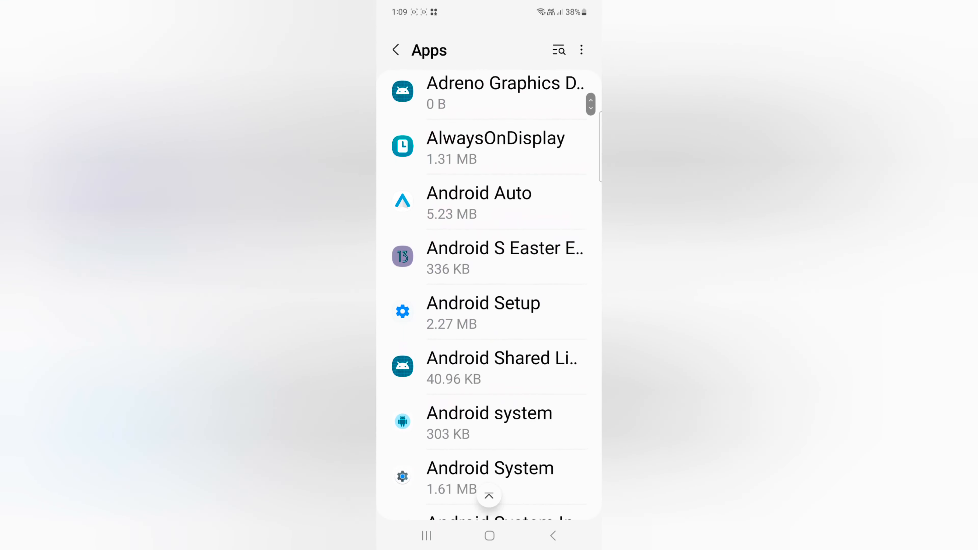
scroll(down, 3)
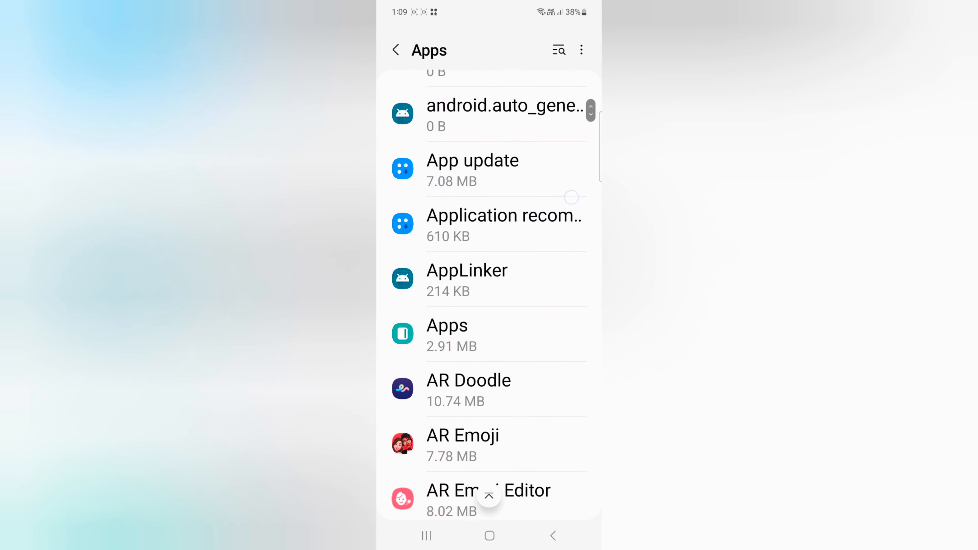
scroll(down, 3)
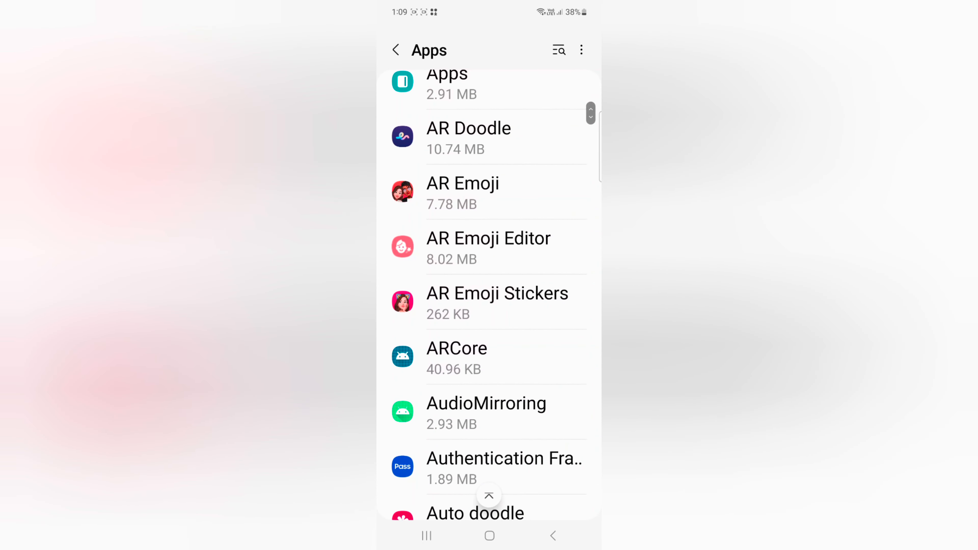
click(463, 192)
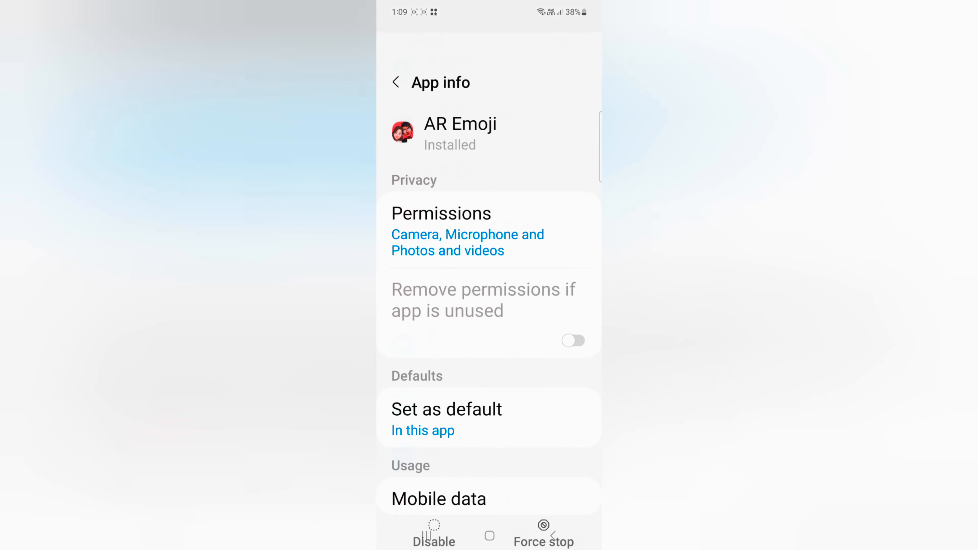
Step: Clear AR Emoji's stored data, confirm the Delete, and return to the Apps list showing 7.52 MB
scroll(down, 3)
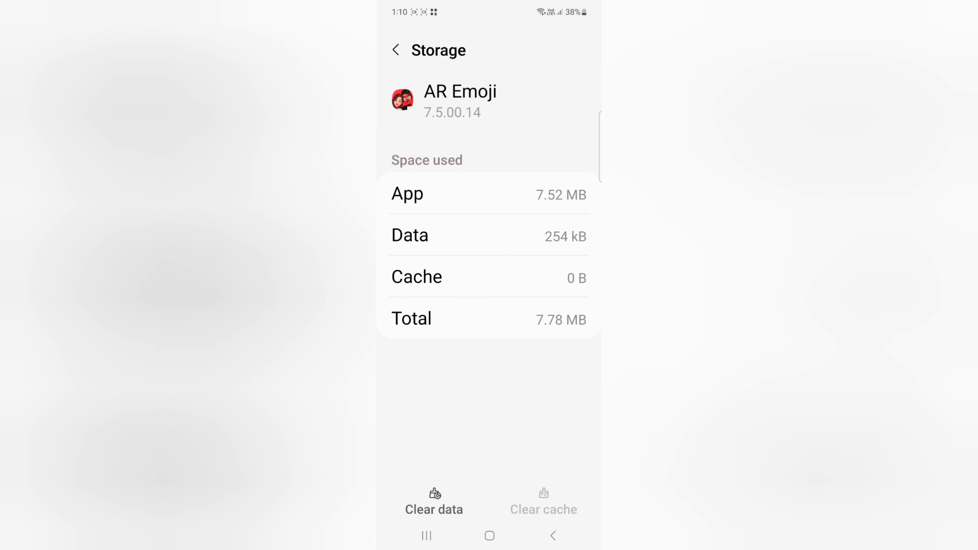
click(434, 502)
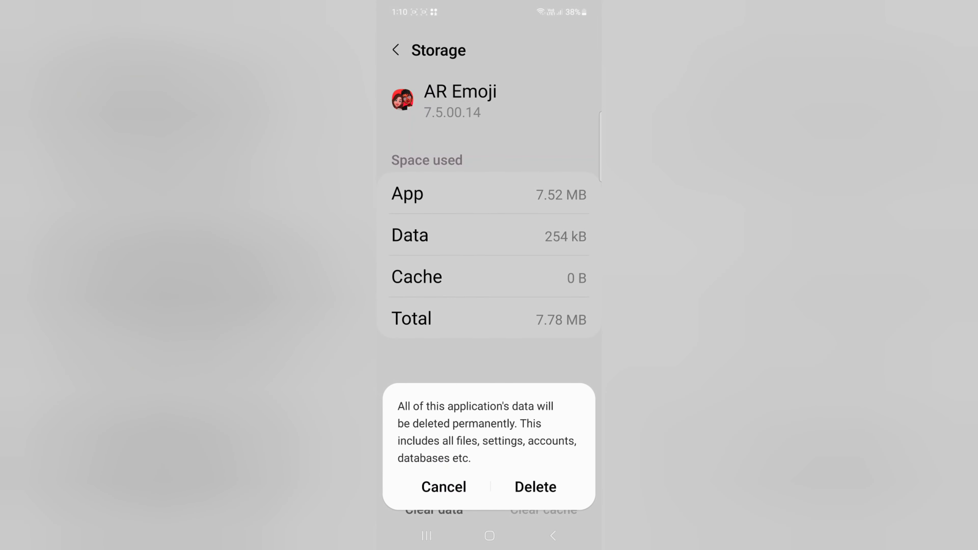
click(535, 487)
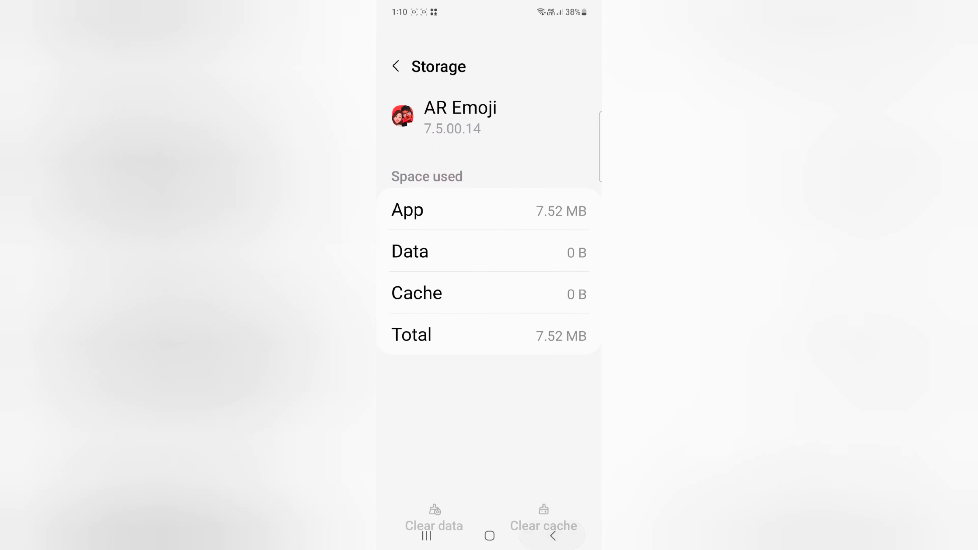
click(398, 66)
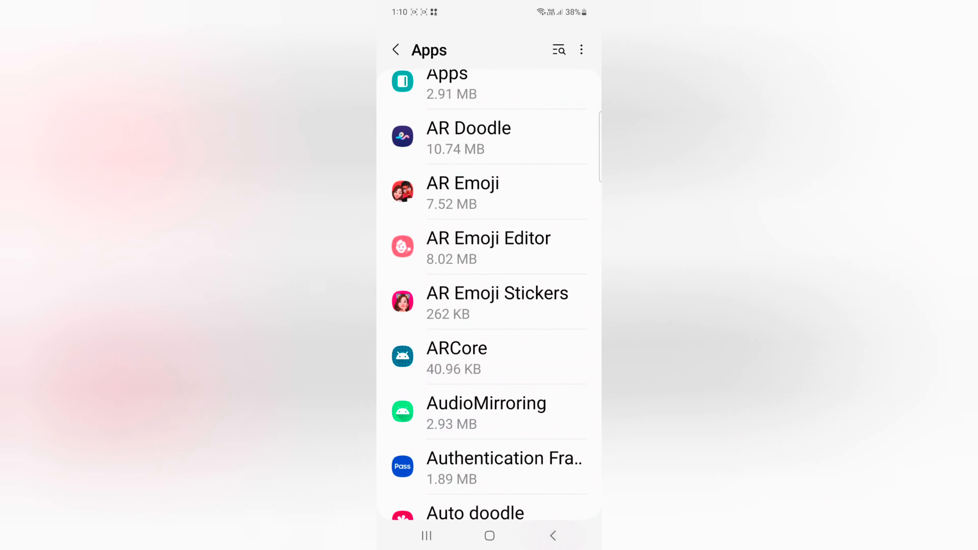
Step: Leave Settings for the phone's home screen with AR Emoji's data still cleared
scroll(down, 3)
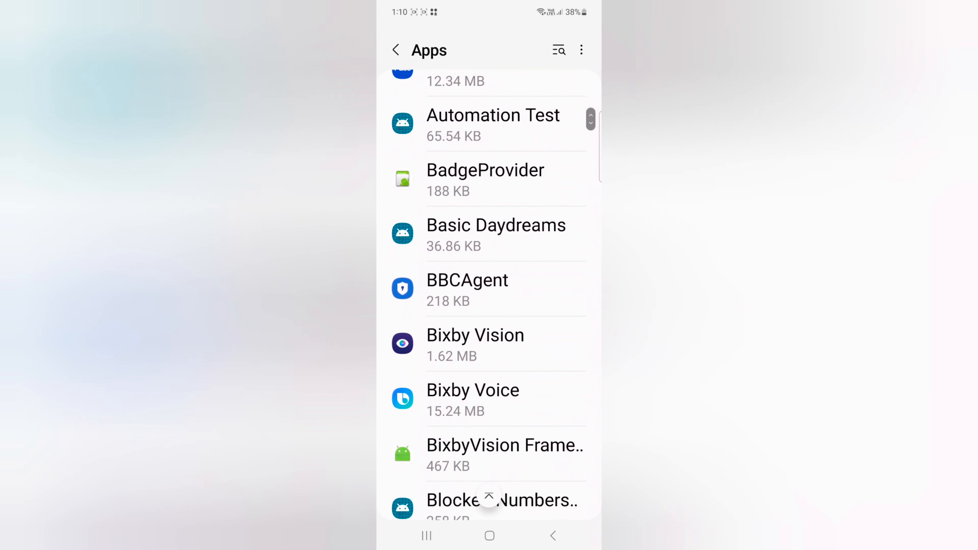
scroll(down, 3)
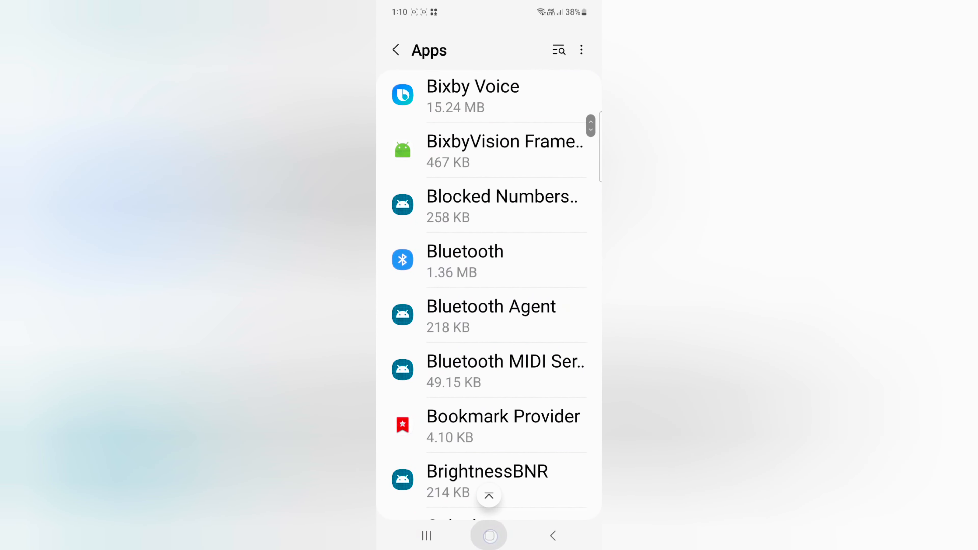
click(489, 535)
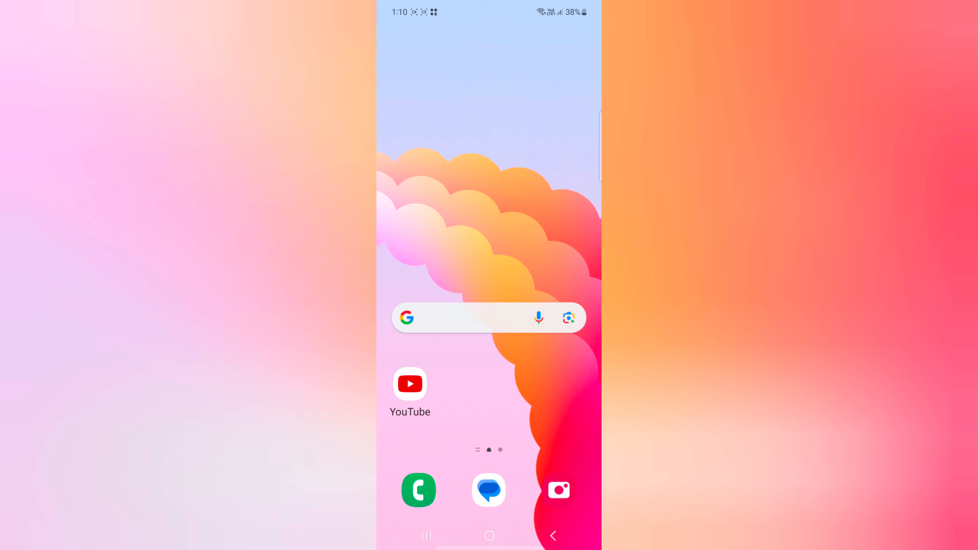